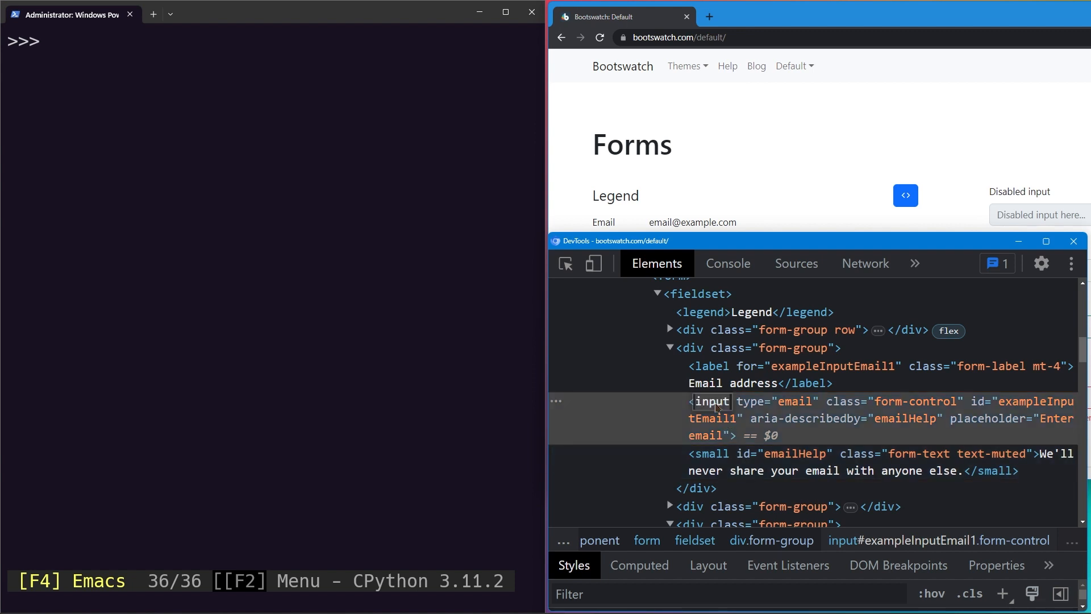
pyautogui.moveTo(709, 366)
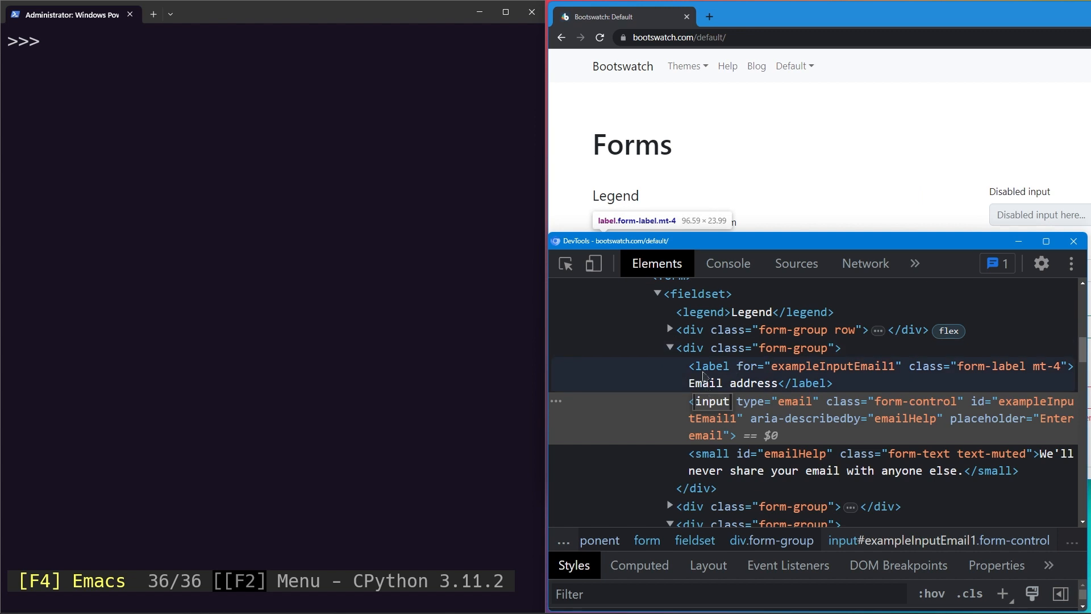
# Inspect the Email address label node in DevTools and focus the Enter email field
pyautogui.click(709, 366)
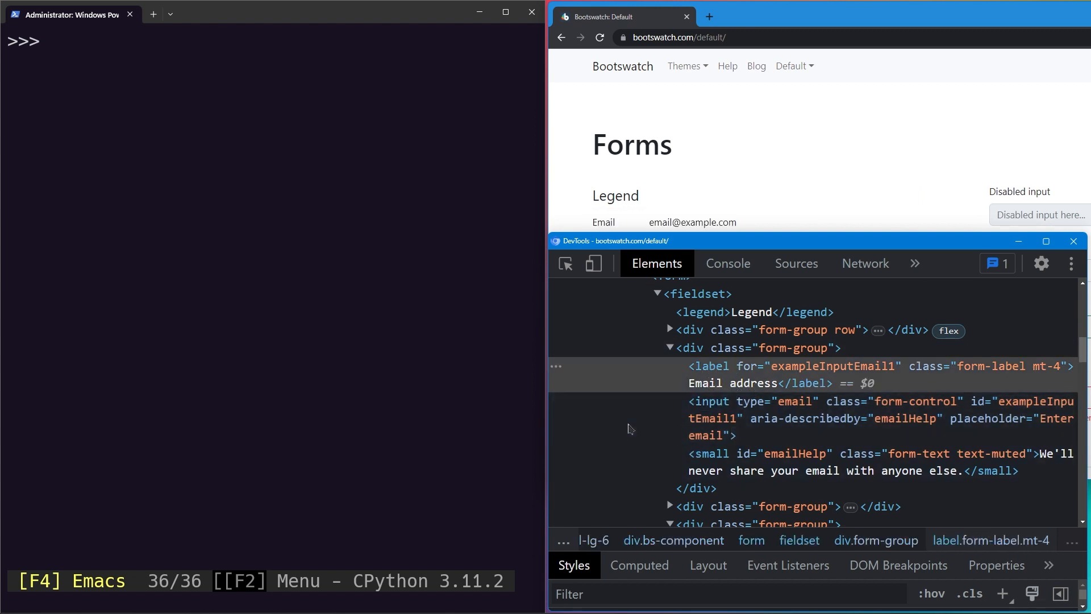
pyautogui.scroll(-3)
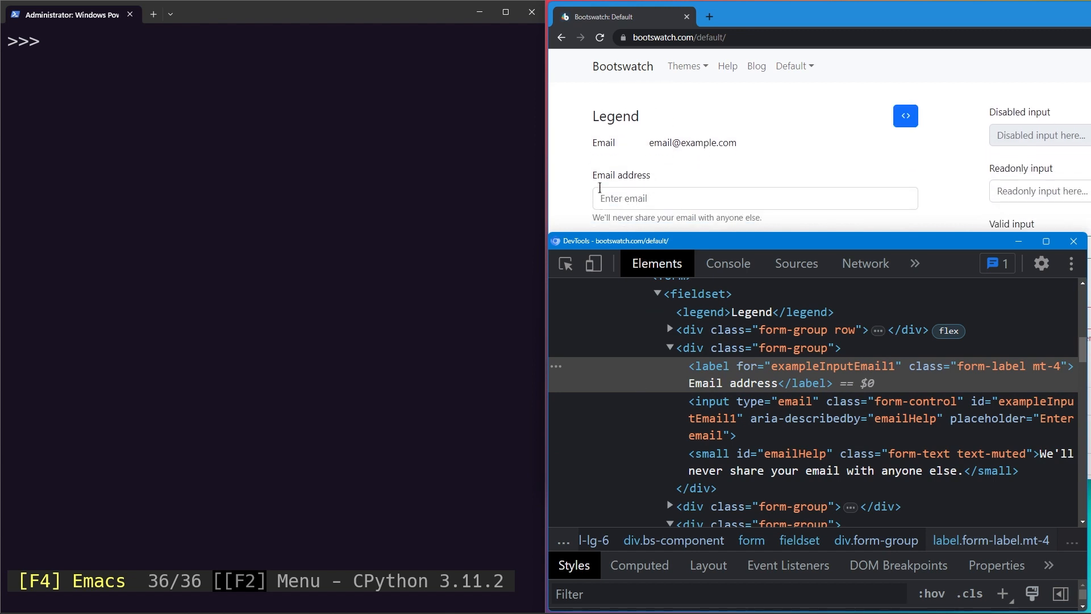
pyautogui.click(754, 198)
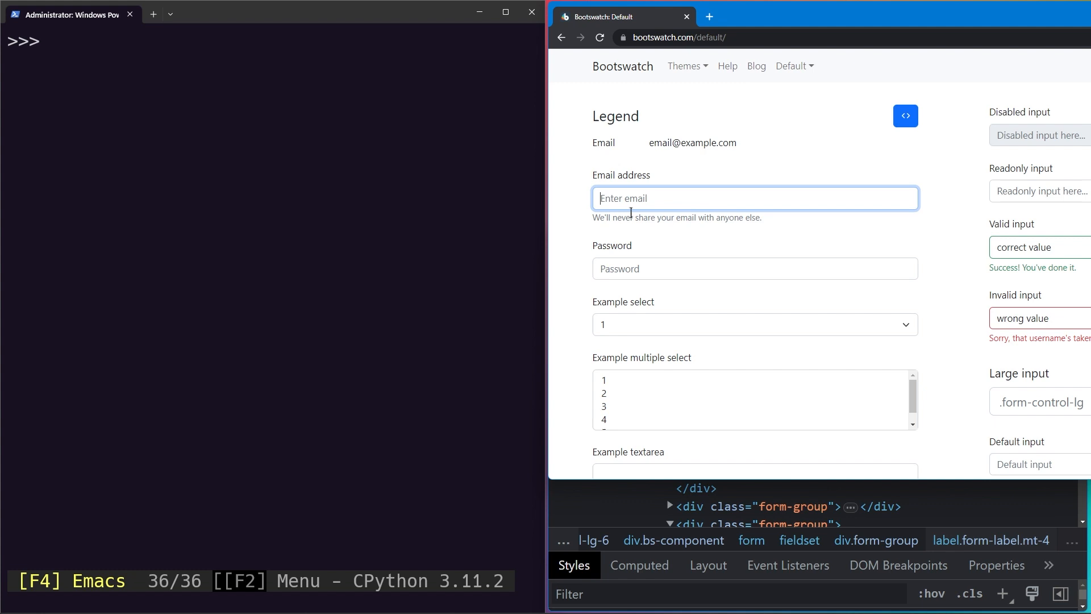
pyautogui.moveTo(581, 180)
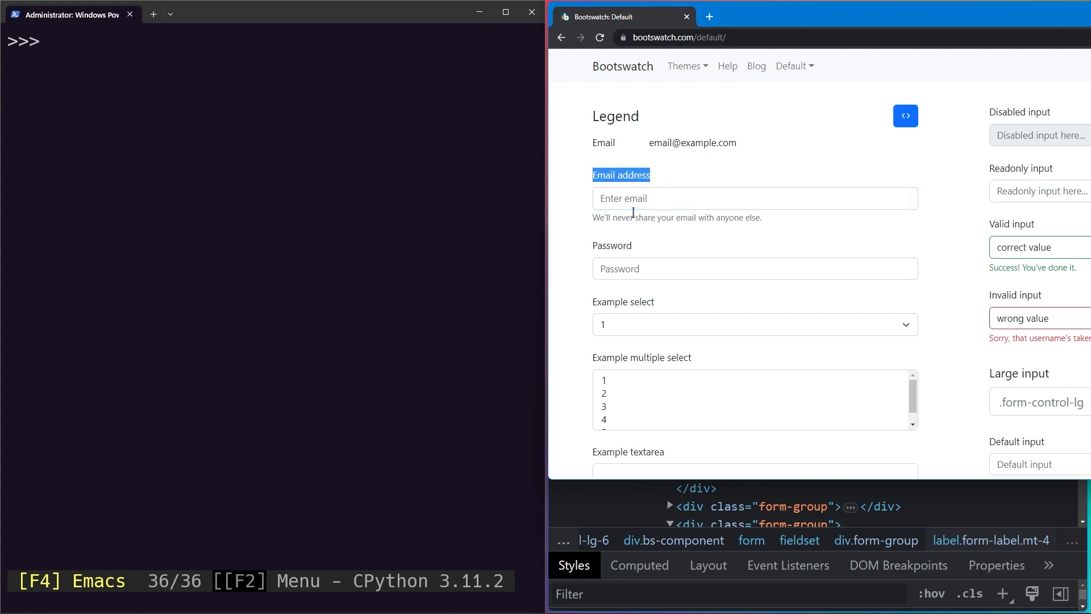
pyautogui.moveTo(596, 186)
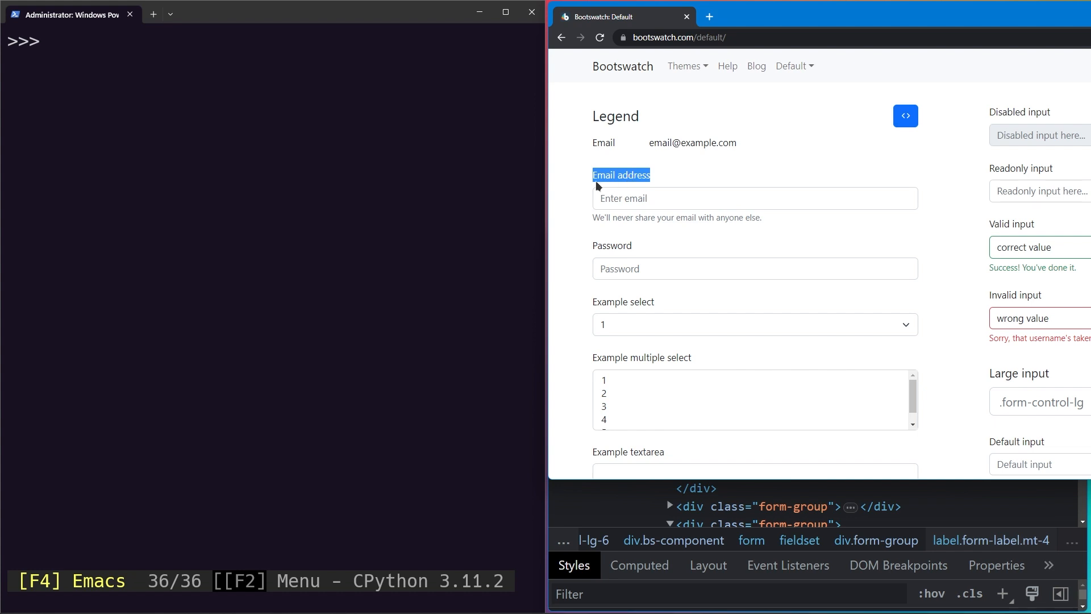
pyautogui.moveTo(676, 173)
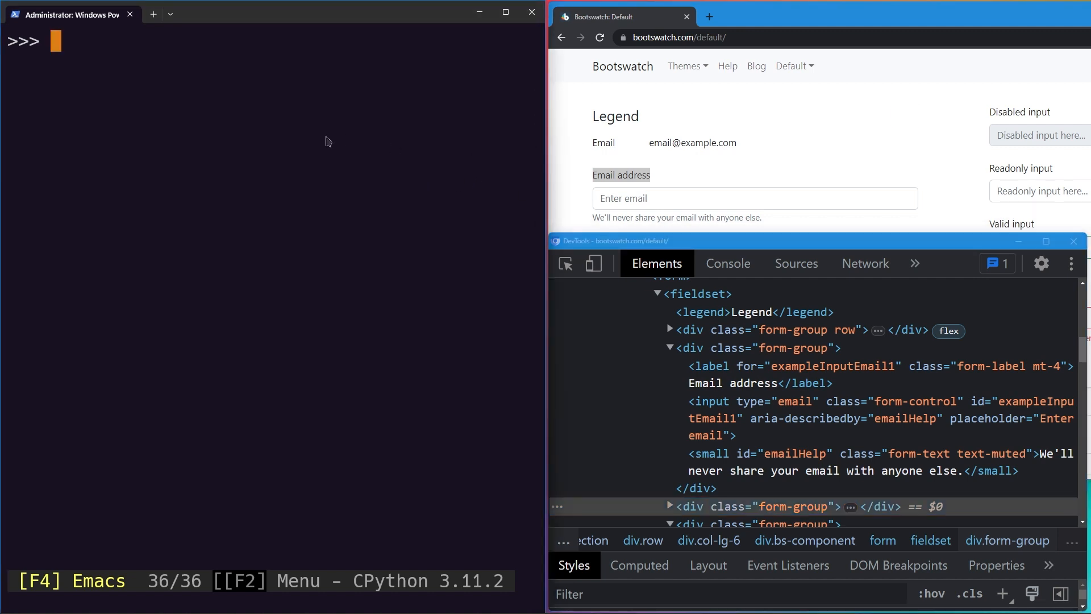
pyautogui.moveTo(308, 164)
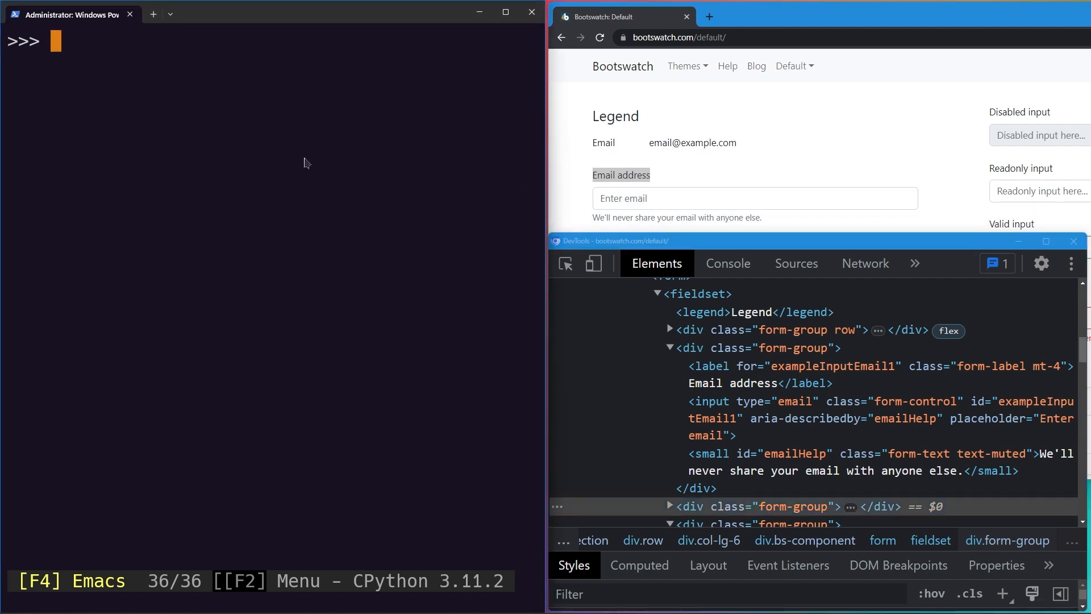
# Define email_input = page.get_by_label("Email address") in the Python REPL
pyautogui.write('email_input =')
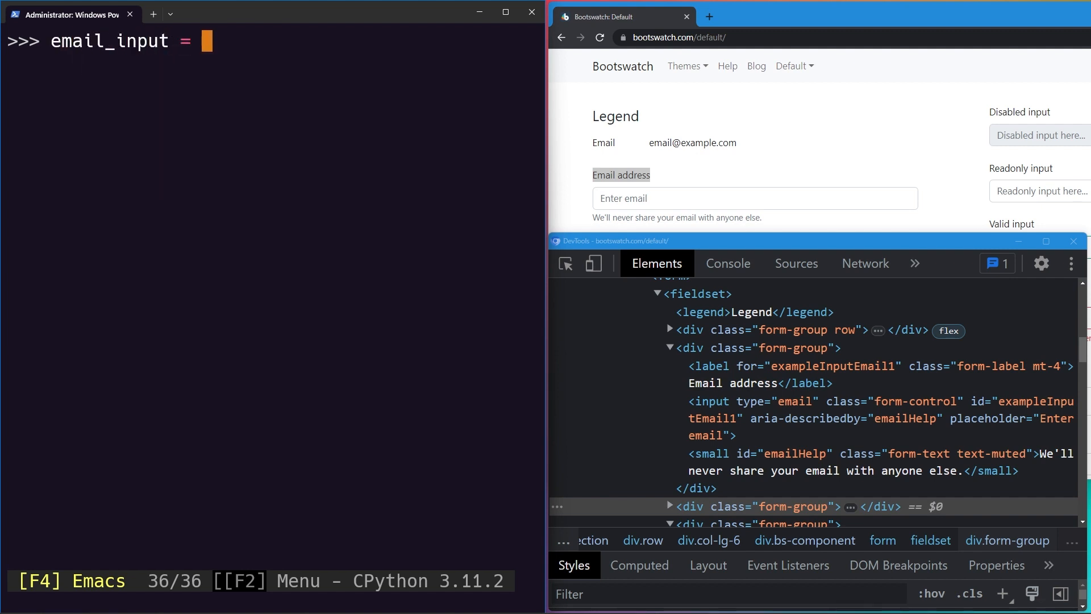
pyautogui.write('page.get_by_label')
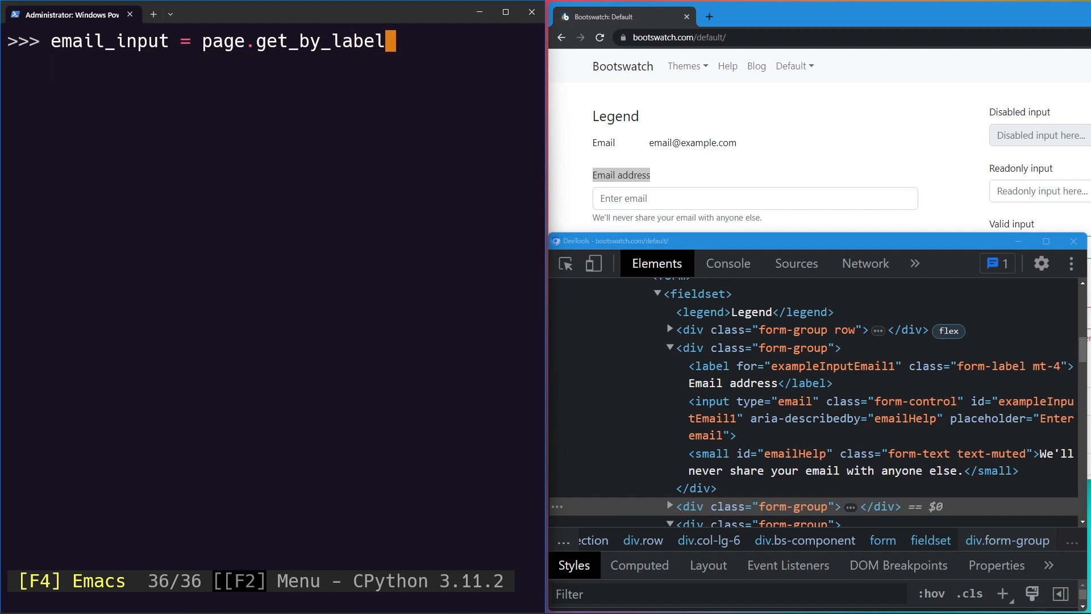
pyautogui.write('()')
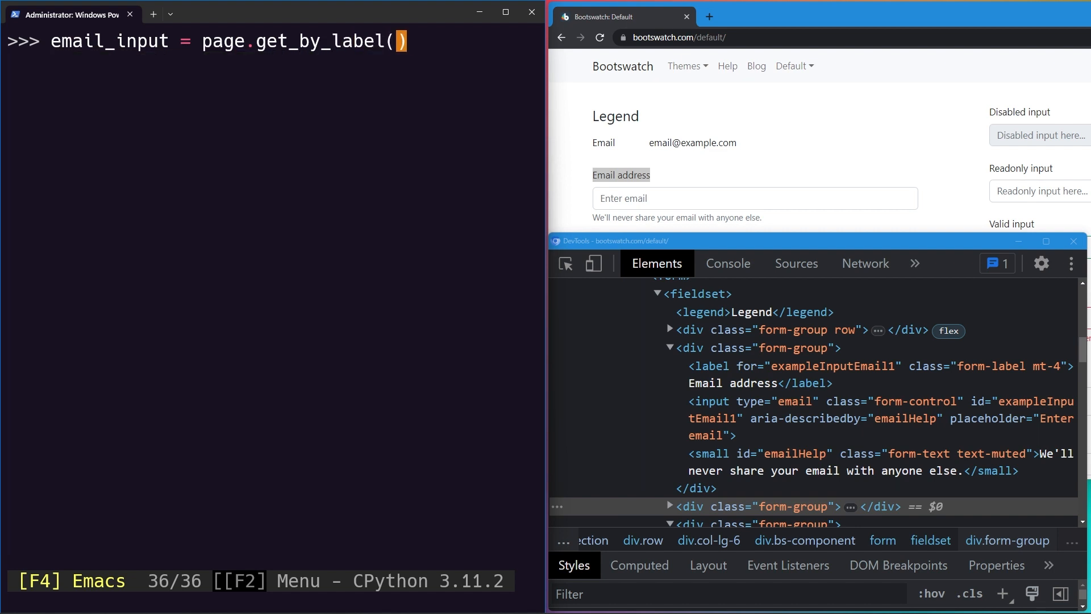
pyautogui.write('"')
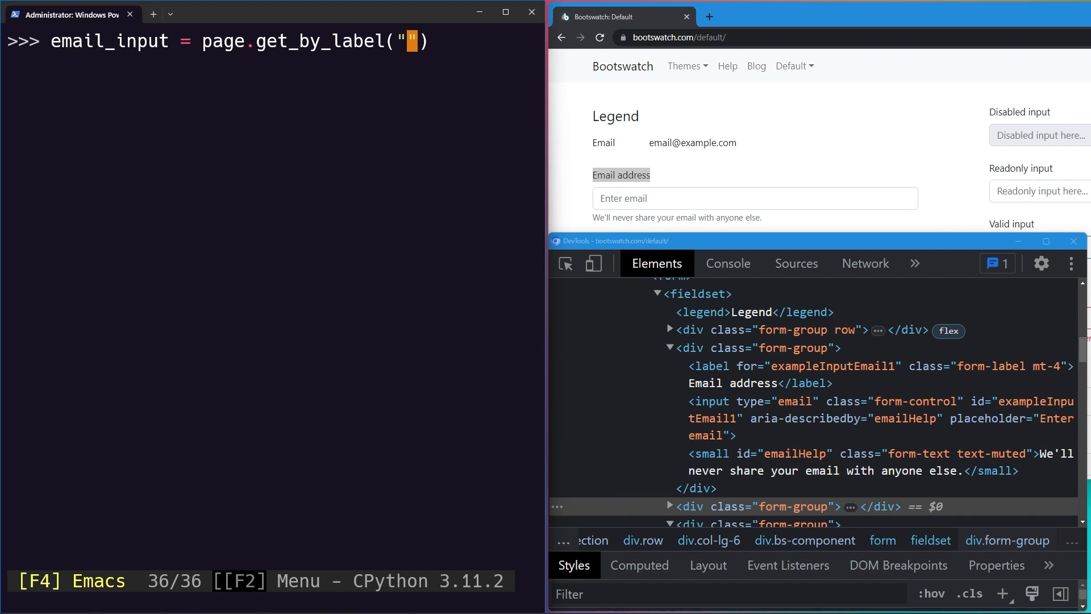
pyautogui.write('EMail address')
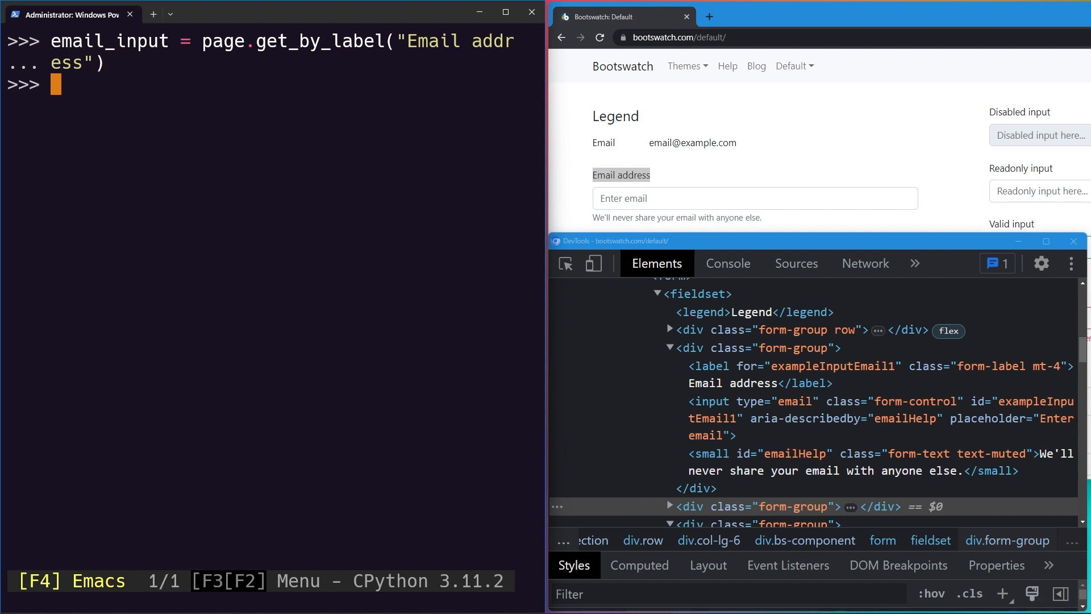
pyautogui.write('email_input.highlight(')
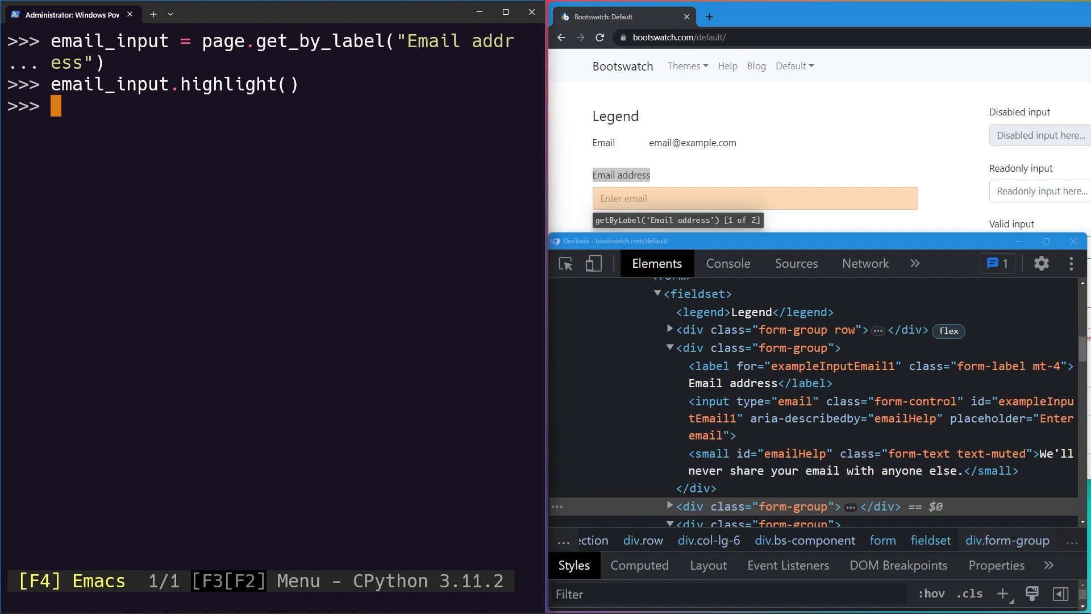
pyautogui.write('email_input = page.get_by_label("Email address")')
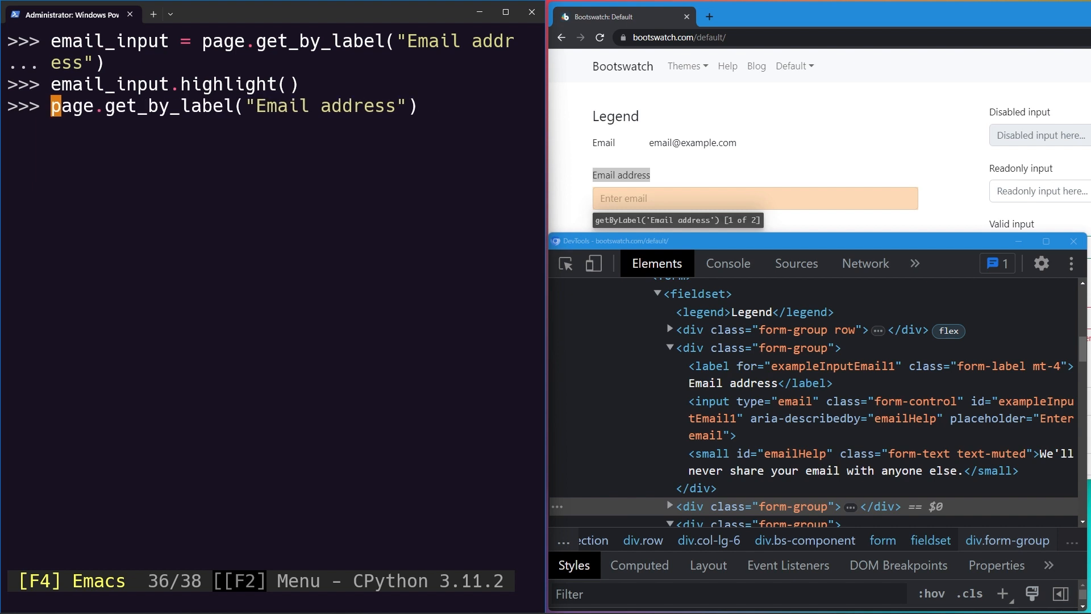
# Inspect the Password field's markup and start a get_by_label("Password") locator
pyautogui.scroll(-3)
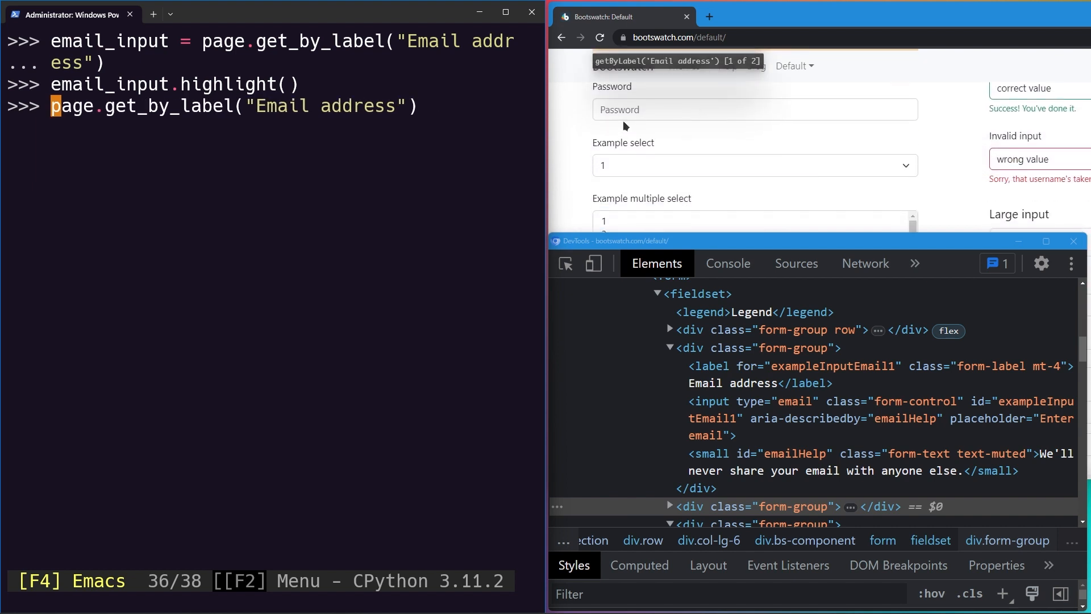
pyautogui.rightClick(755, 109)
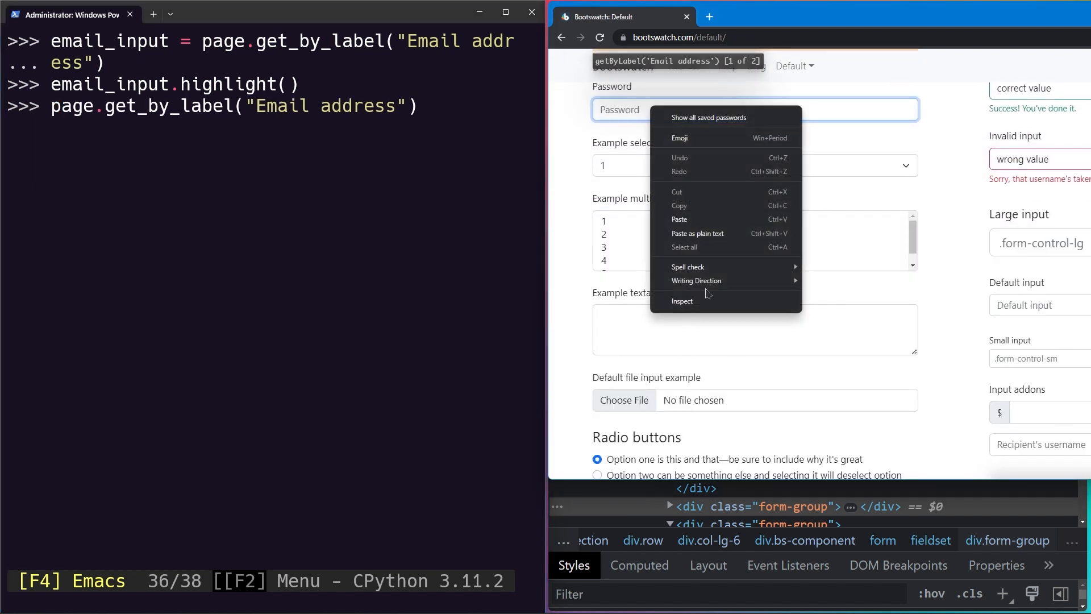
pyautogui.click(682, 300)
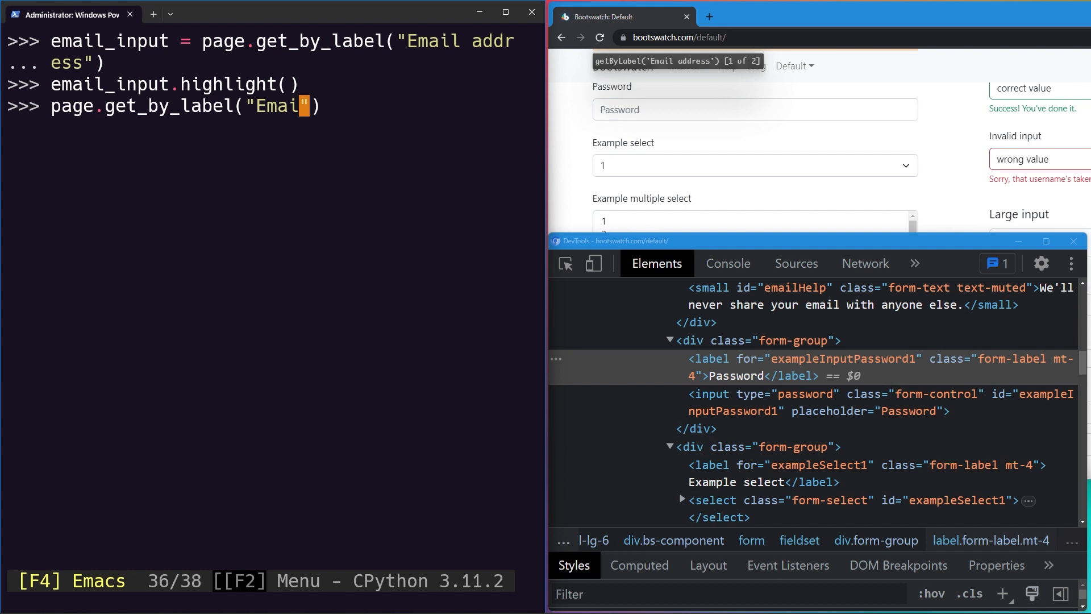
pyautogui.write('Password')
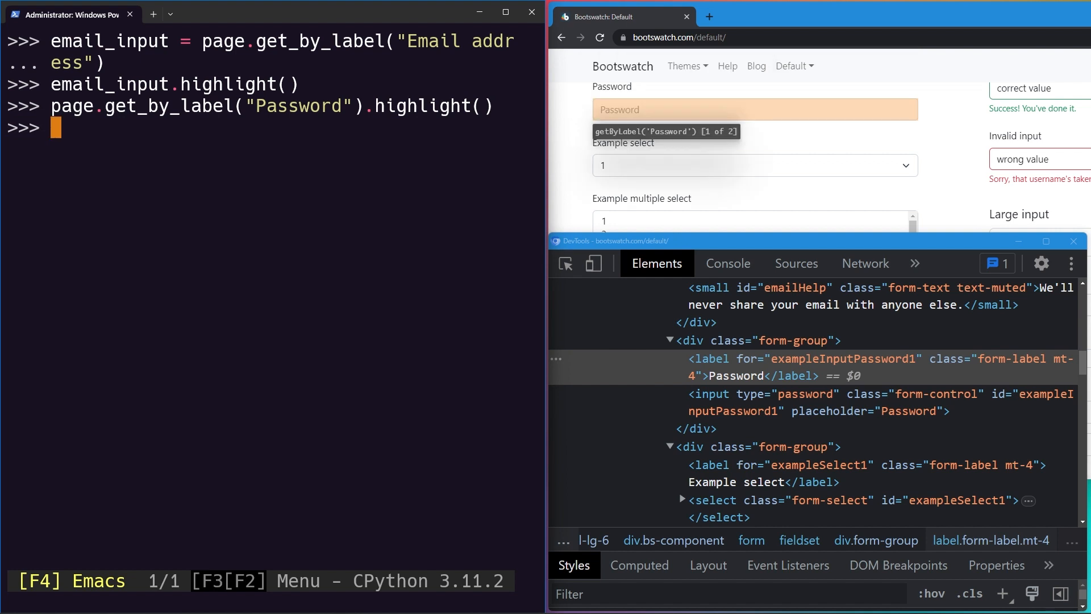
pyautogui.moveTo(930, 142)
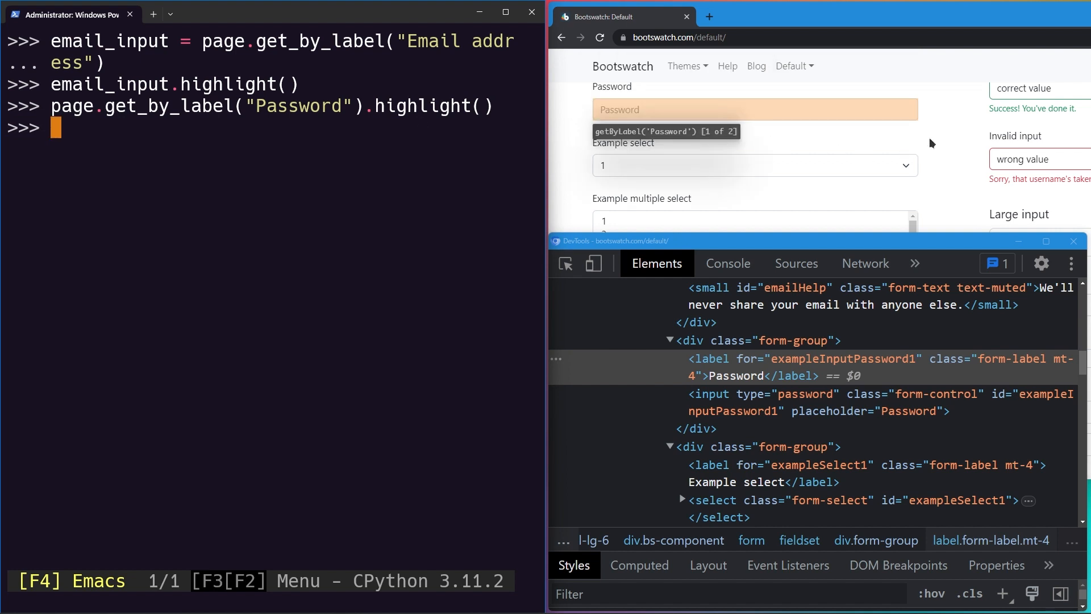
# Run page.get_by_label("Example textarea").highlight() to mark the textarea in Chrome
pyautogui.scroll(-3)
pyautogui.write('page.get')
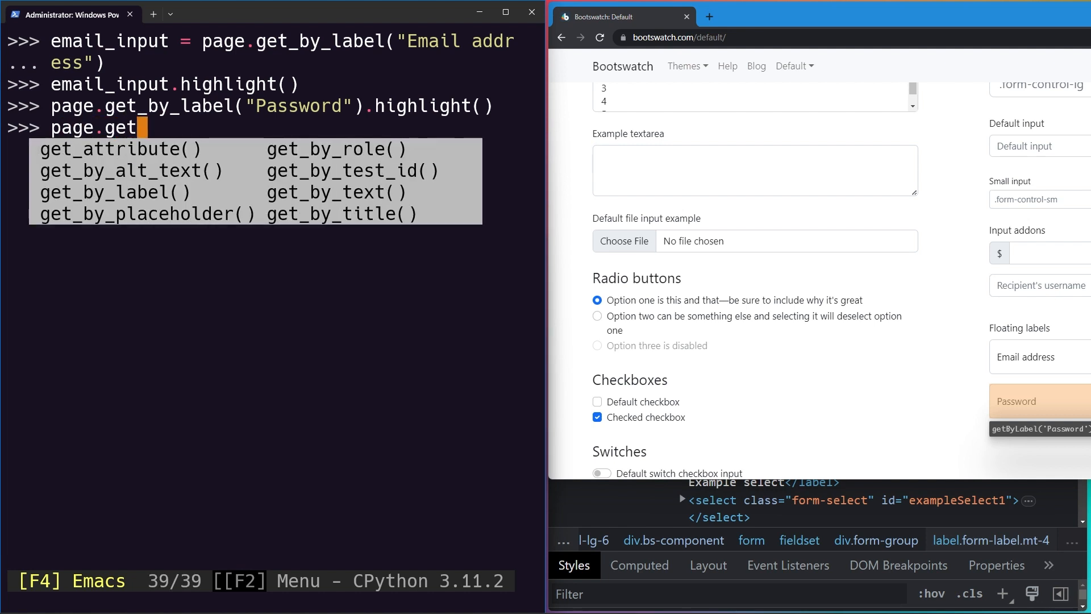
pyautogui.write('_by_label("Example textarea").highlight(')
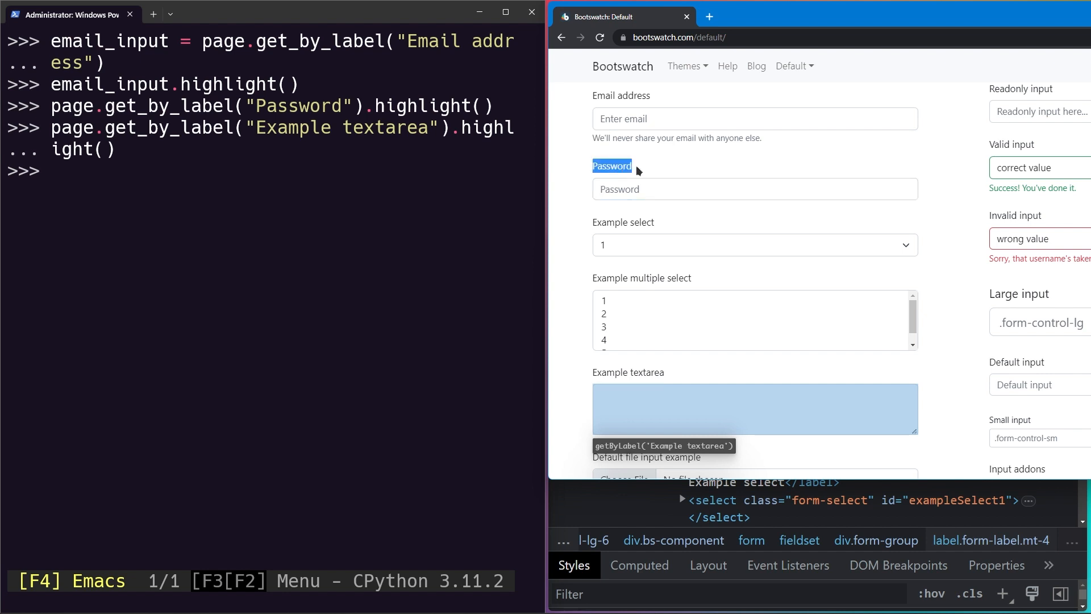
pyautogui.scroll(-3)
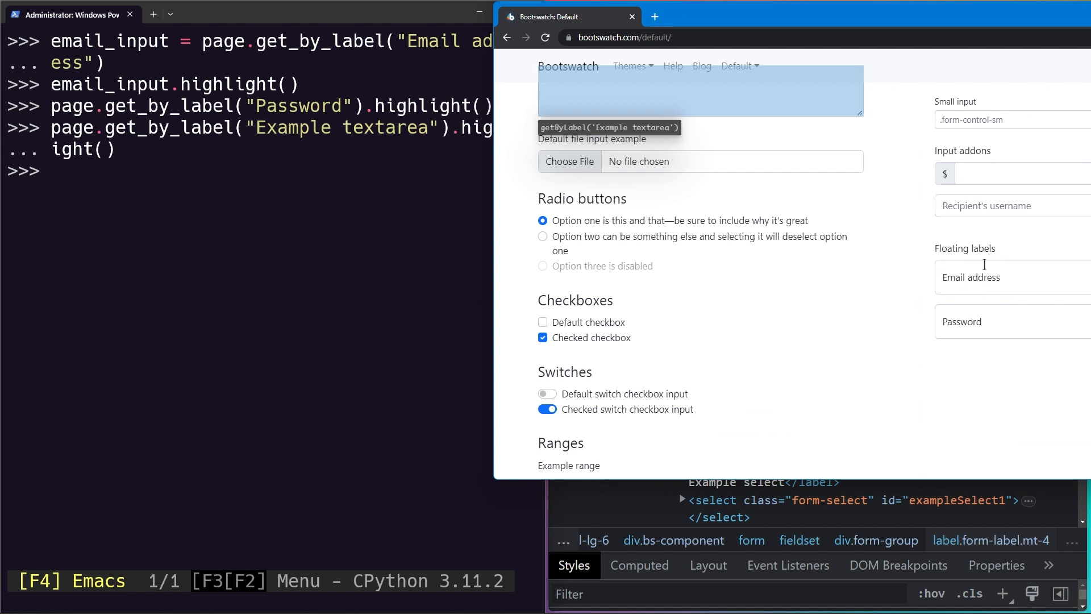
pyautogui.moveTo(950, 290)
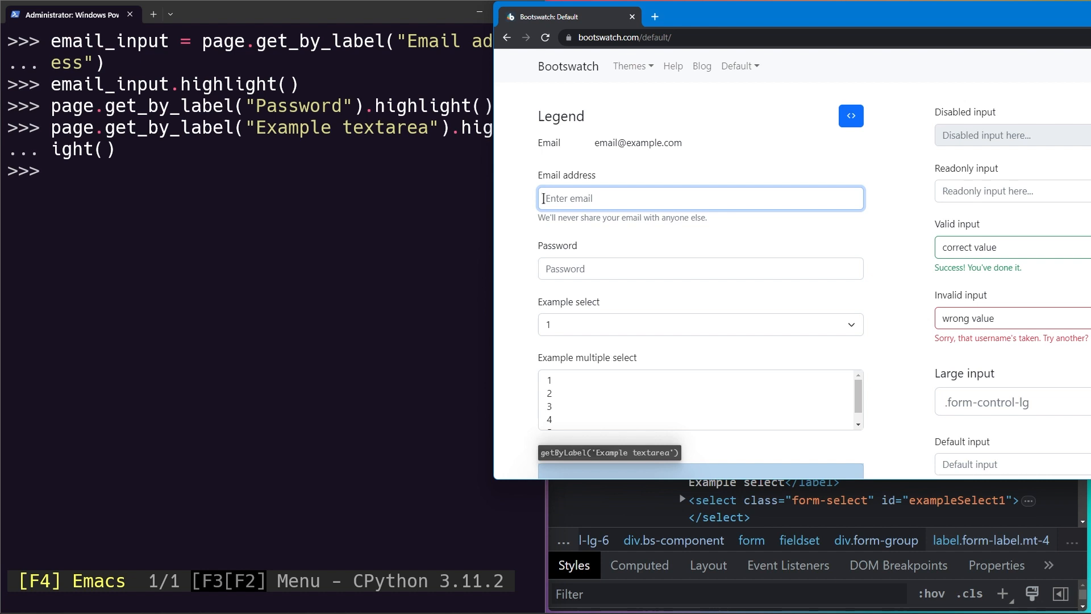
pyautogui.moveTo(628, 201)
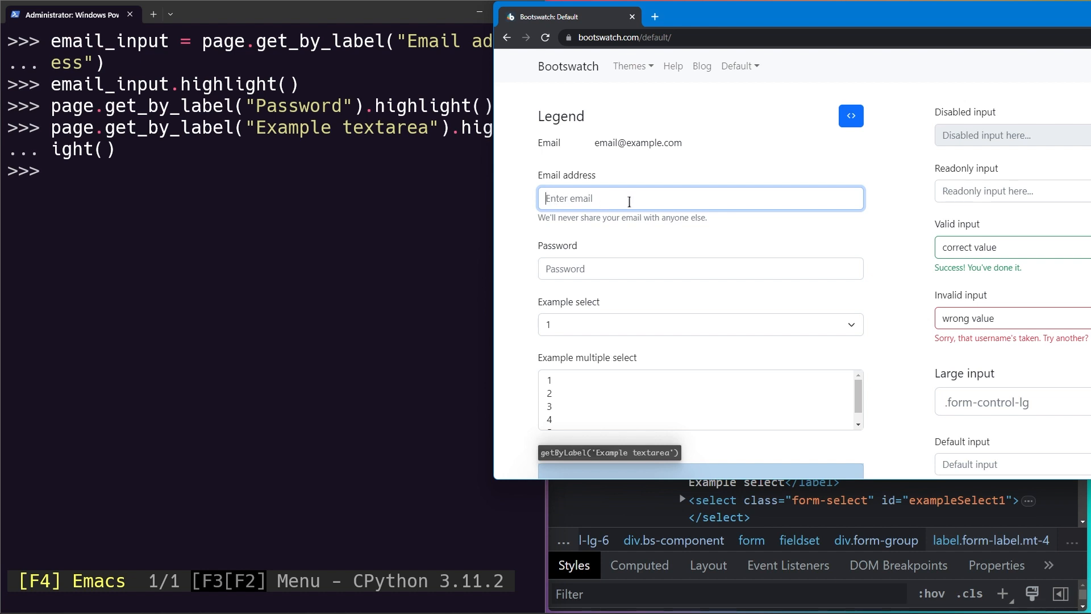
# Type 'hasd' into the REPL, ending at a cleared fresh prompt
pyautogui.write('hasd')
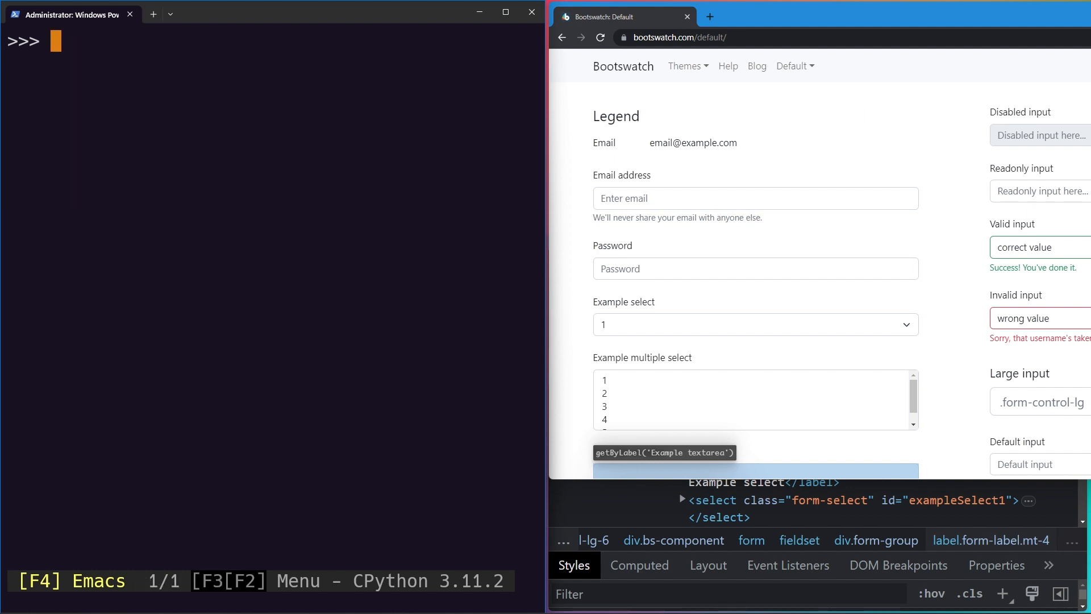
# Compose page.get_by_placeholder("Enter email").highlight() across two lines
pyautogui.write('page.')
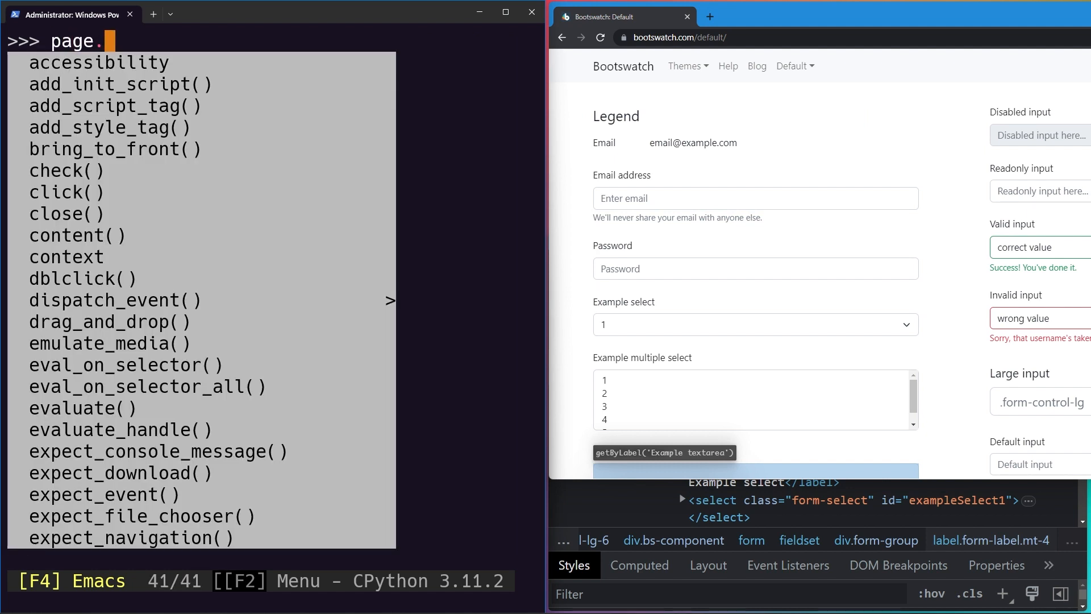
pyautogui.write('get_by_placeholder')
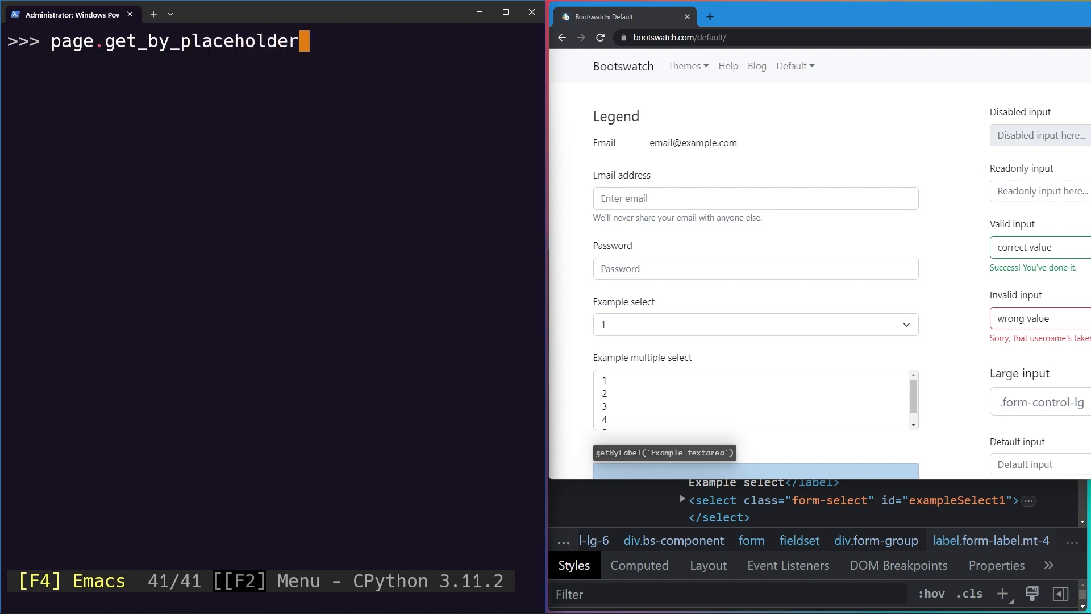
pyautogui.write('(')
pyautogui.write('""')
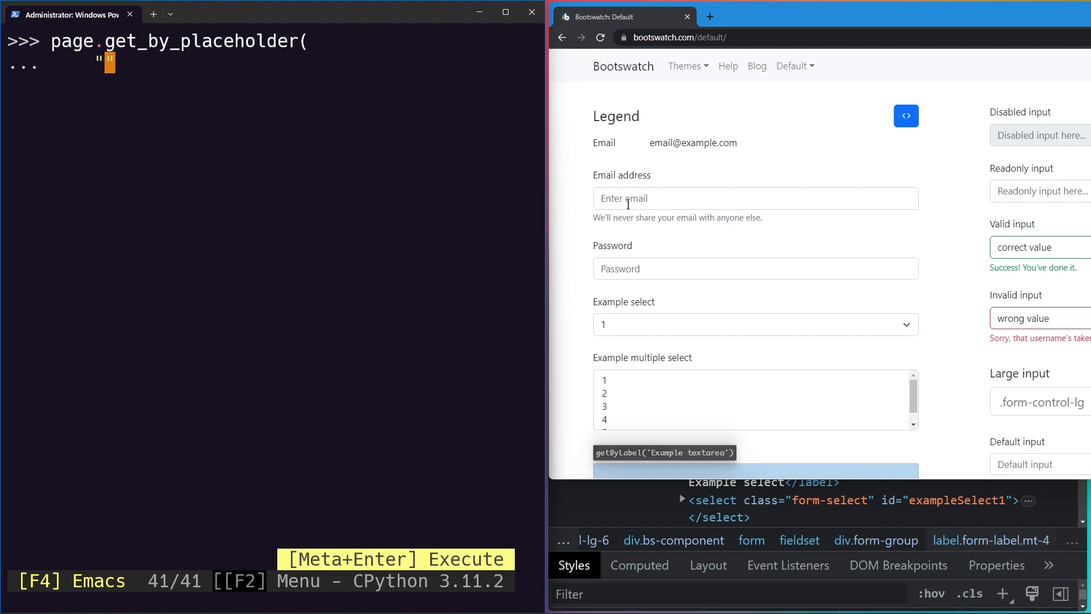
pyautogui.moveTo(84, 128)
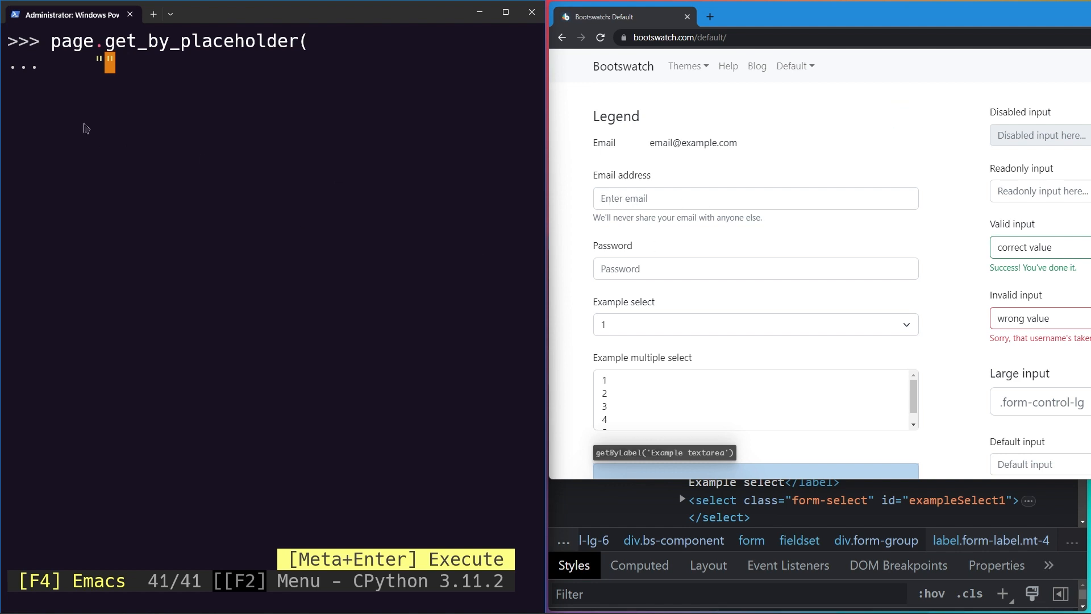
pyautogui.moveTo(207, 65)
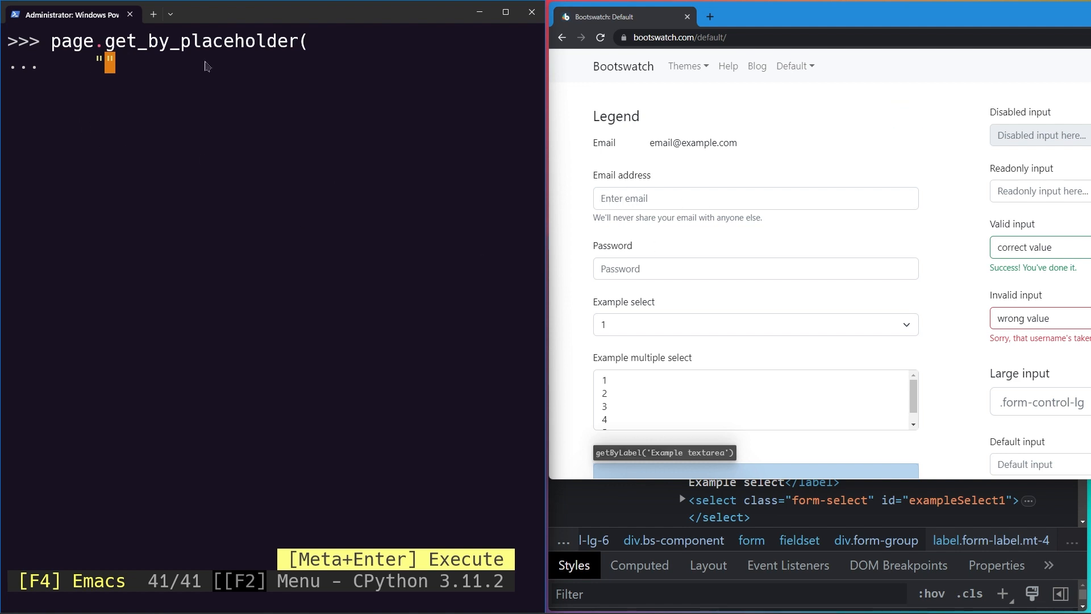
pyautogui.write('"Enter email')
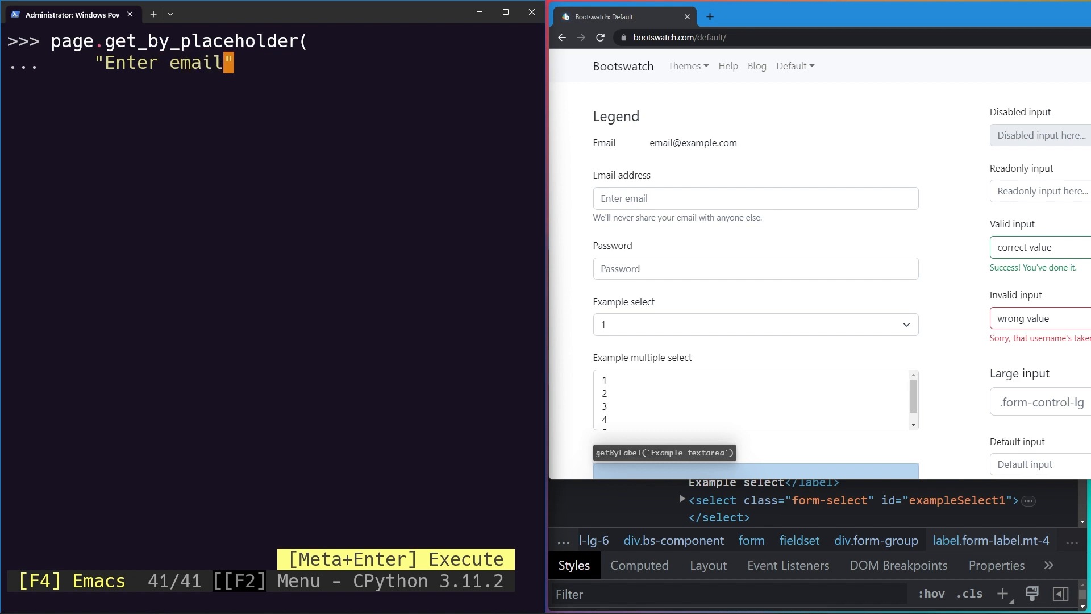
pyautogui.press('Enter')
pyautogui.write(')')
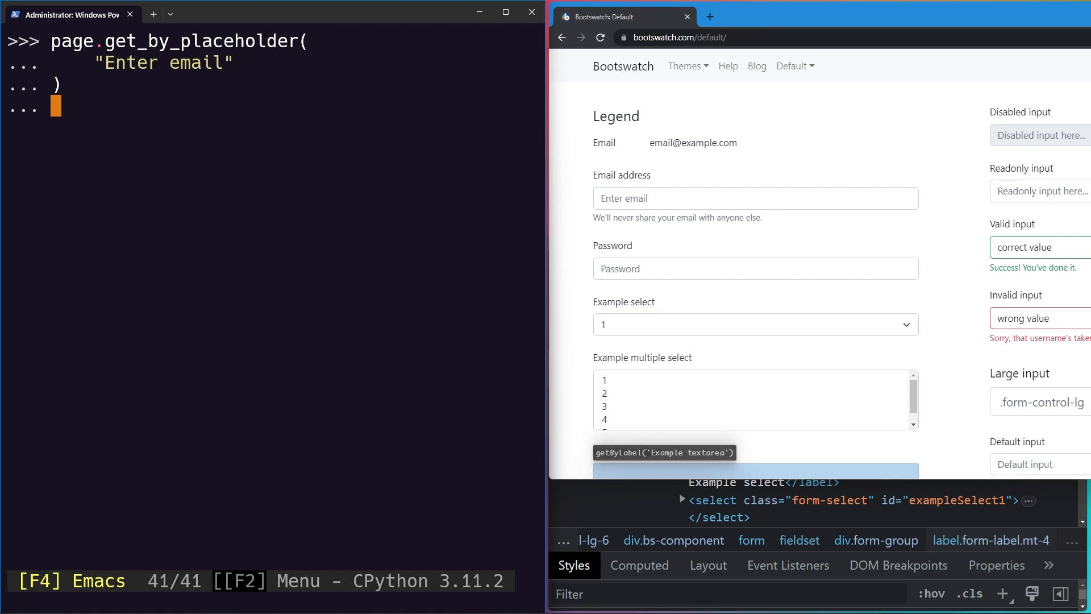
pyautogui.write('.high')
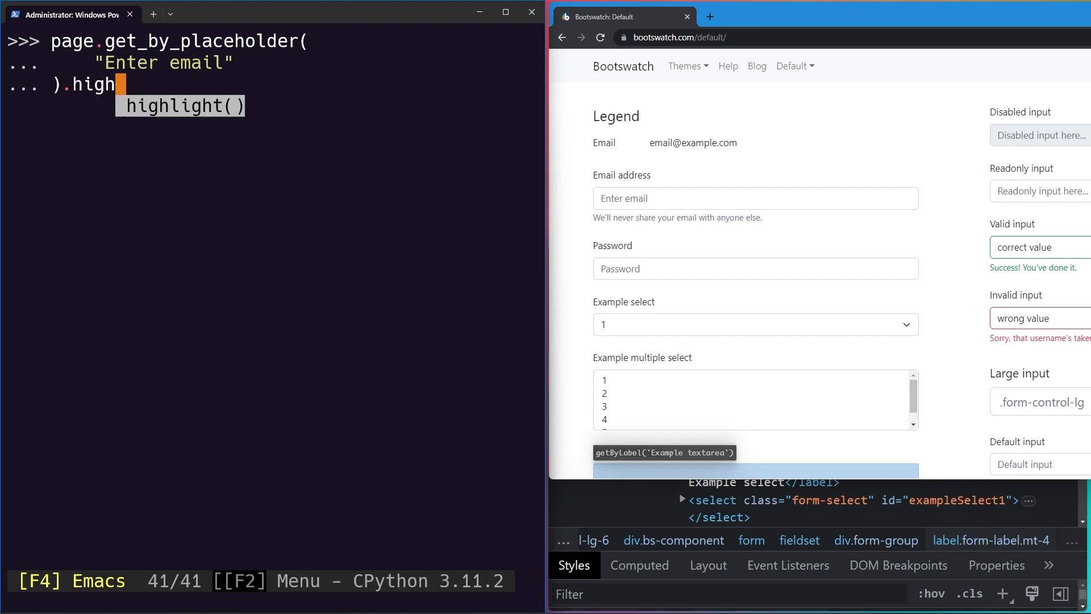
pyautogui.press('Tab')
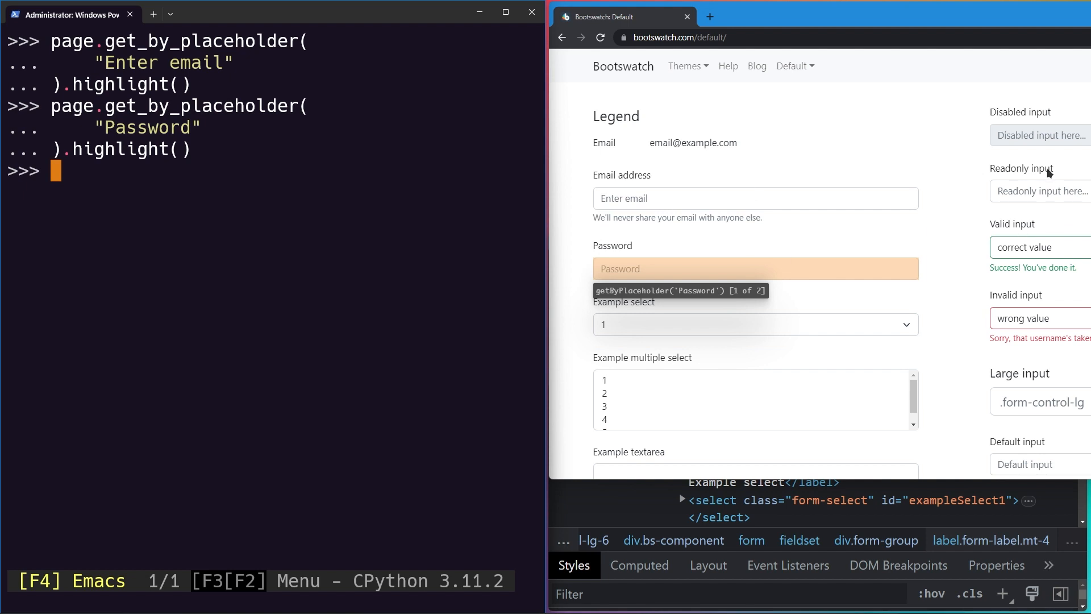
pyautogui.moveTo(930, 398)
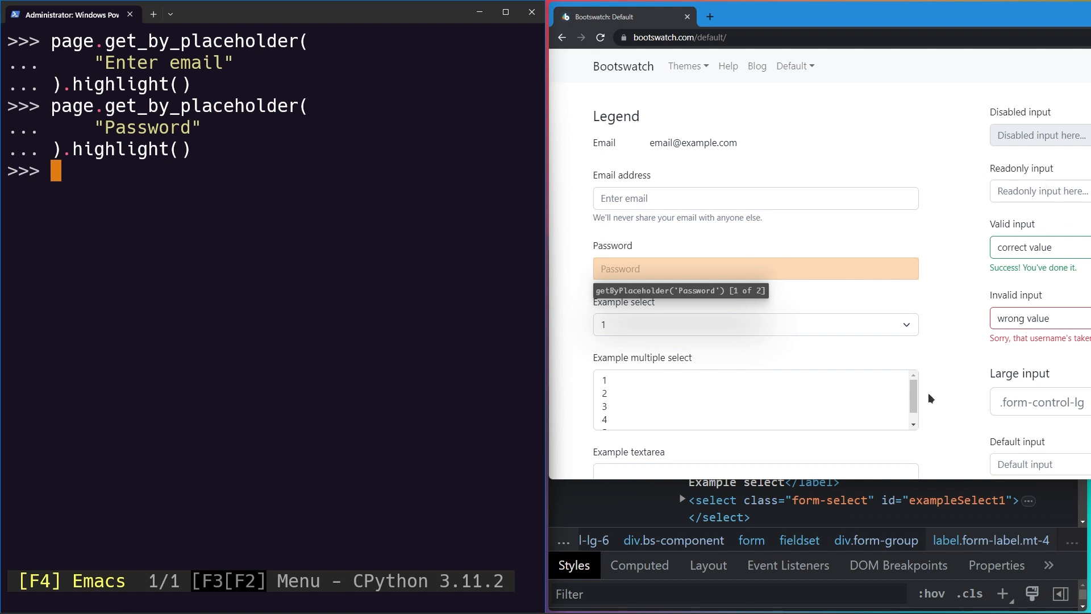